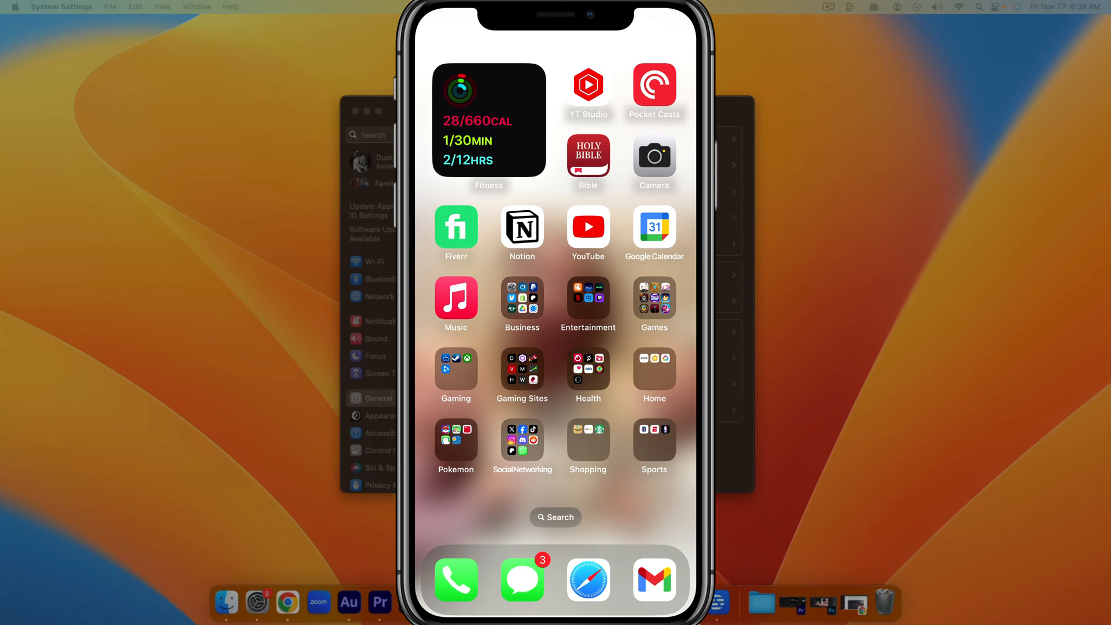
- Find and launch the Settings app by searching the home screen for 'settings'
click(554, 516)
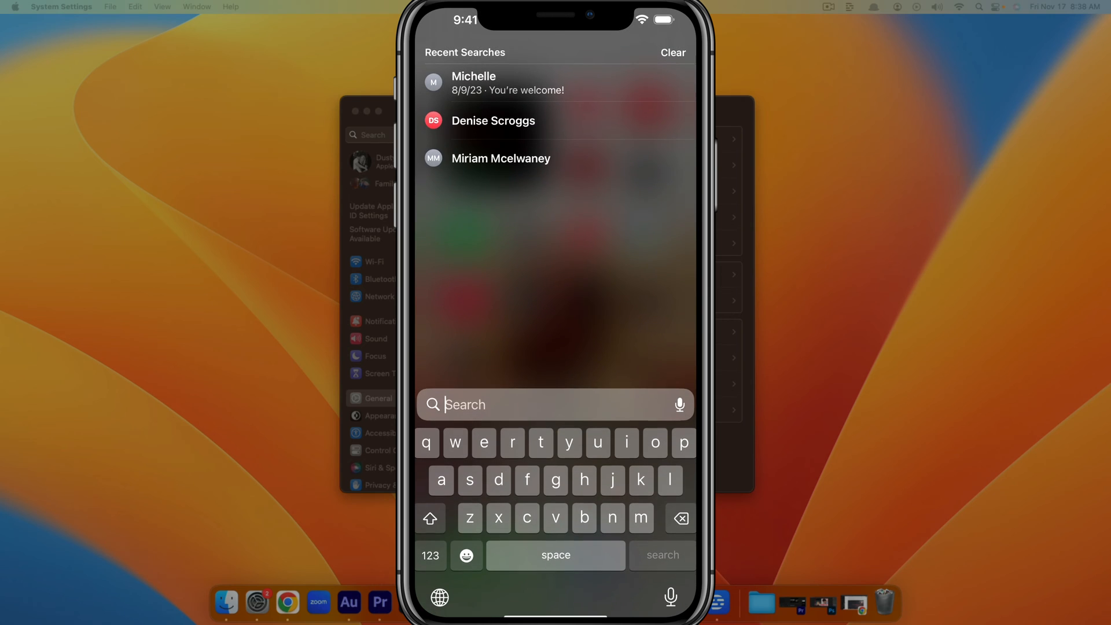
text(settings)
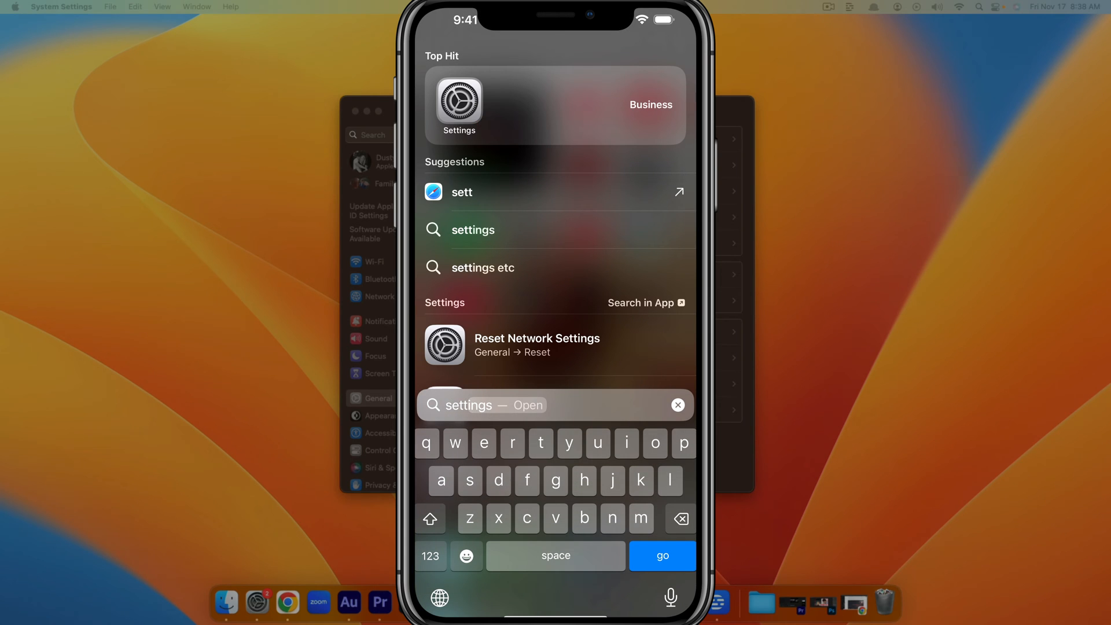
click(459, 105)
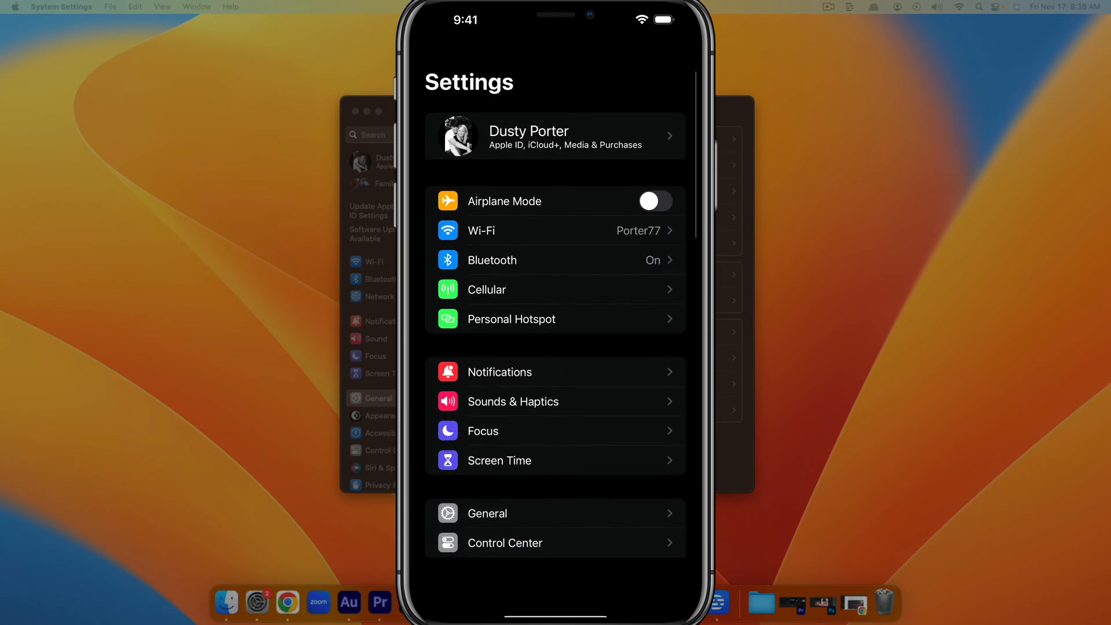
- Go to the Apple ID account page from the top of Settings
scroll(down, 3)
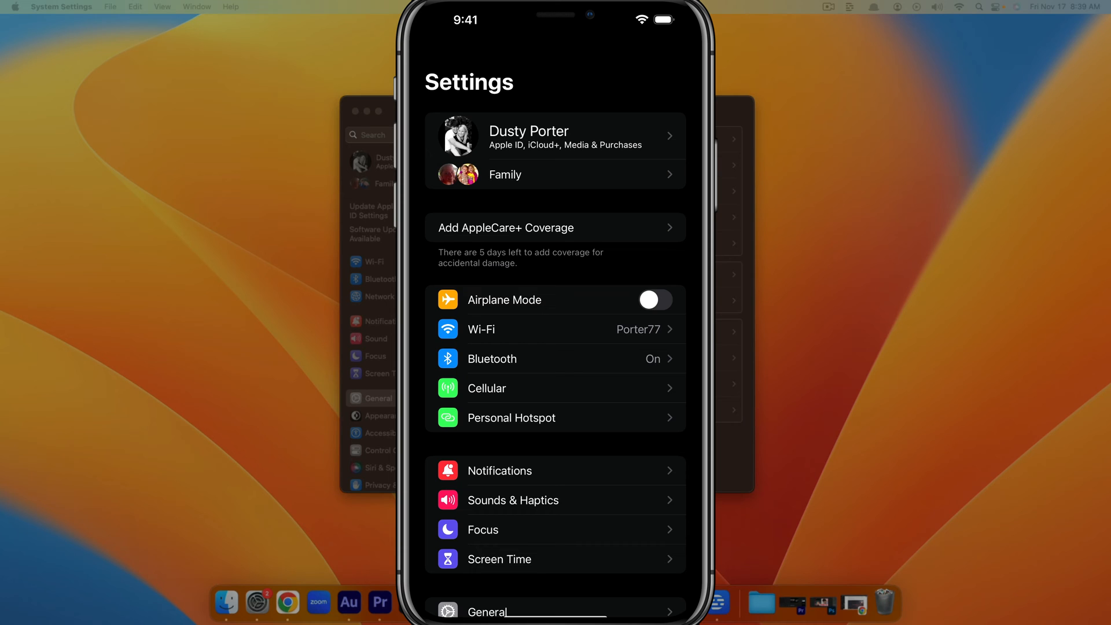
click(554, 136)
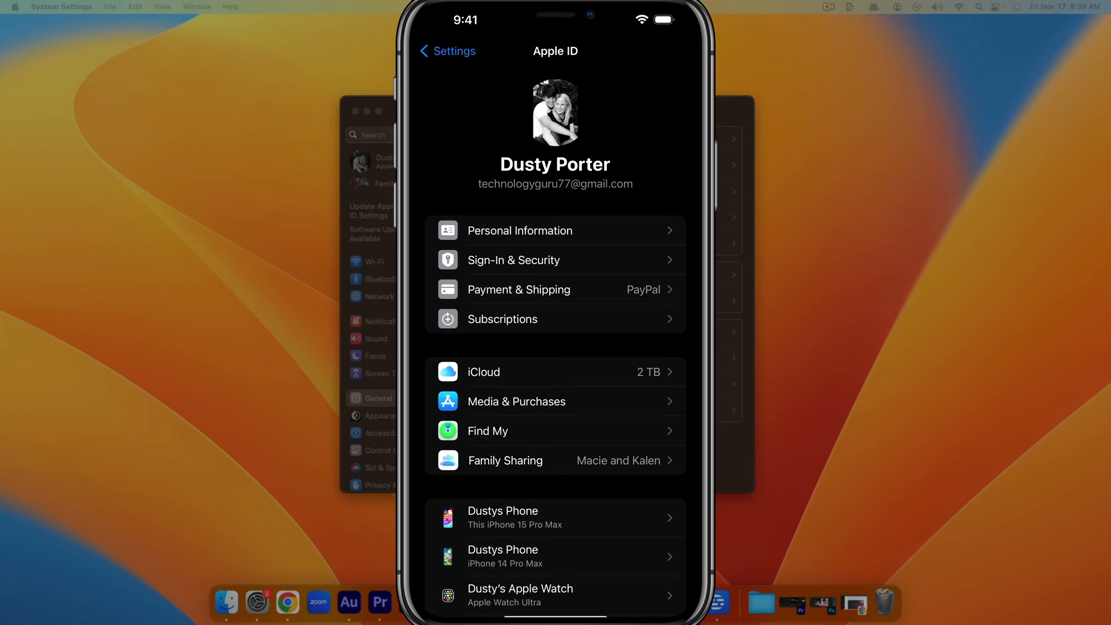
- Show the iCloud page and move down to its Device Backups section
click(484, 372)
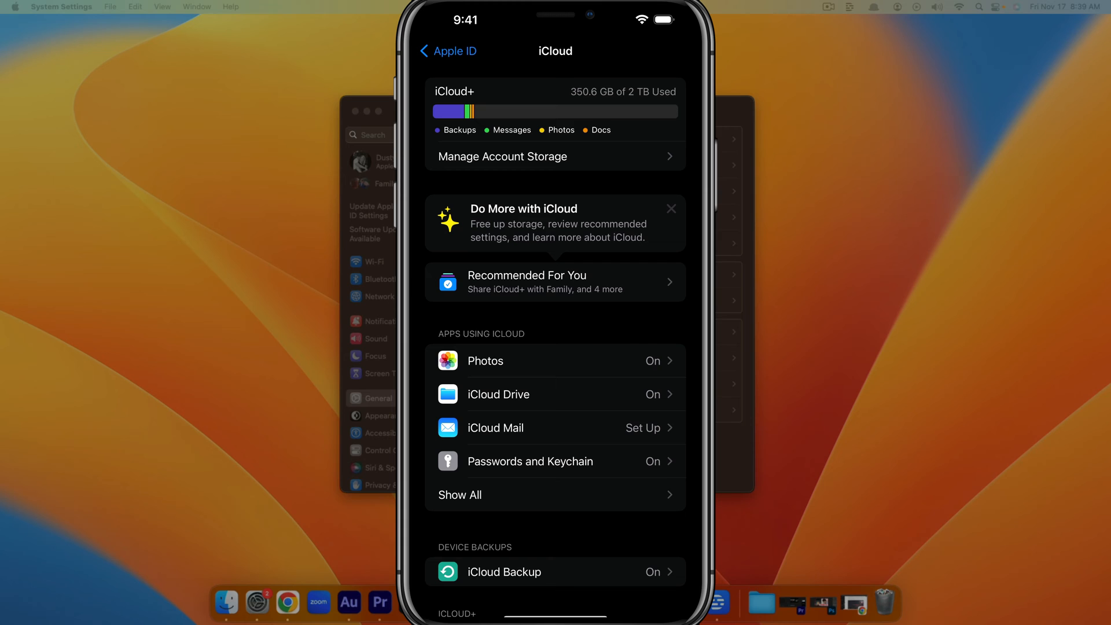
scroll(down, 3)
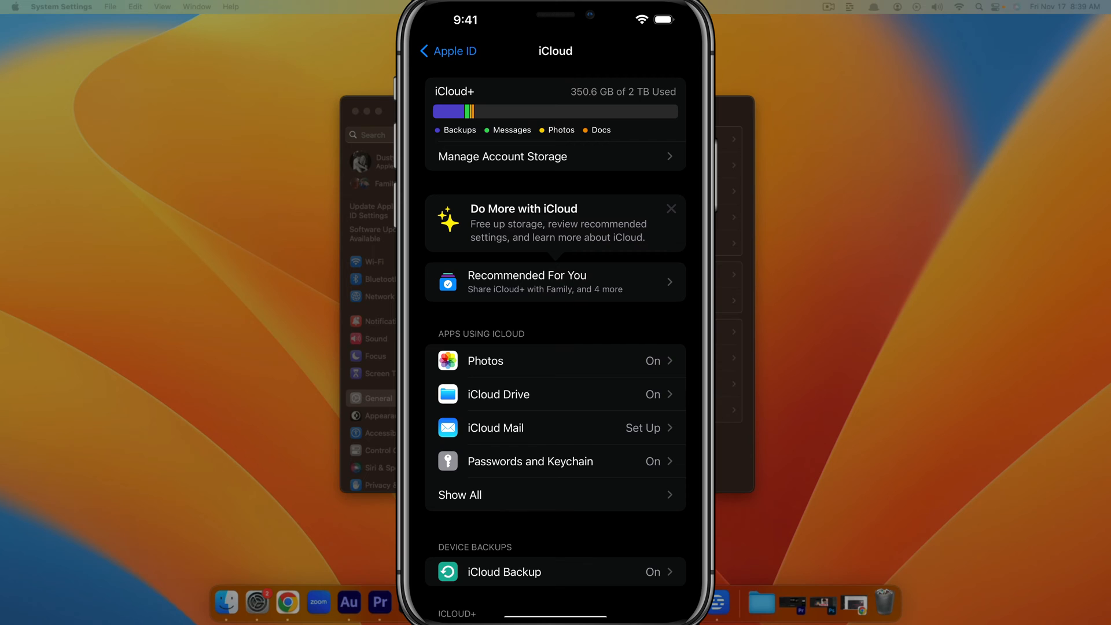
scroll(down, 3)
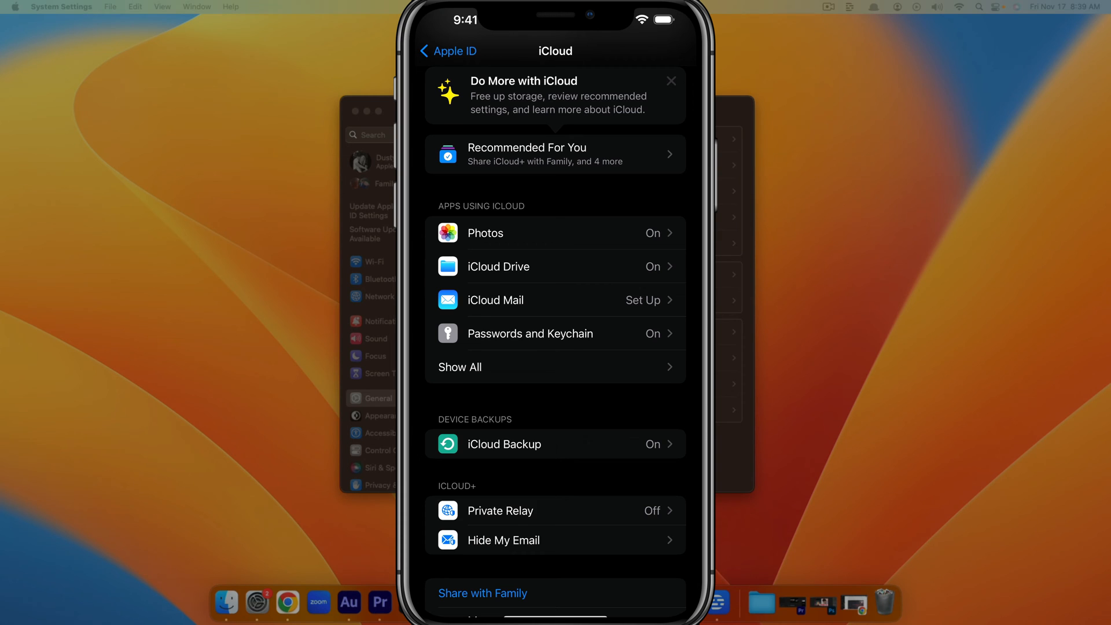
- View the iCloud Backup page with its All Device Backups list, revisiting it from the iCloud overview
click(504, 444)
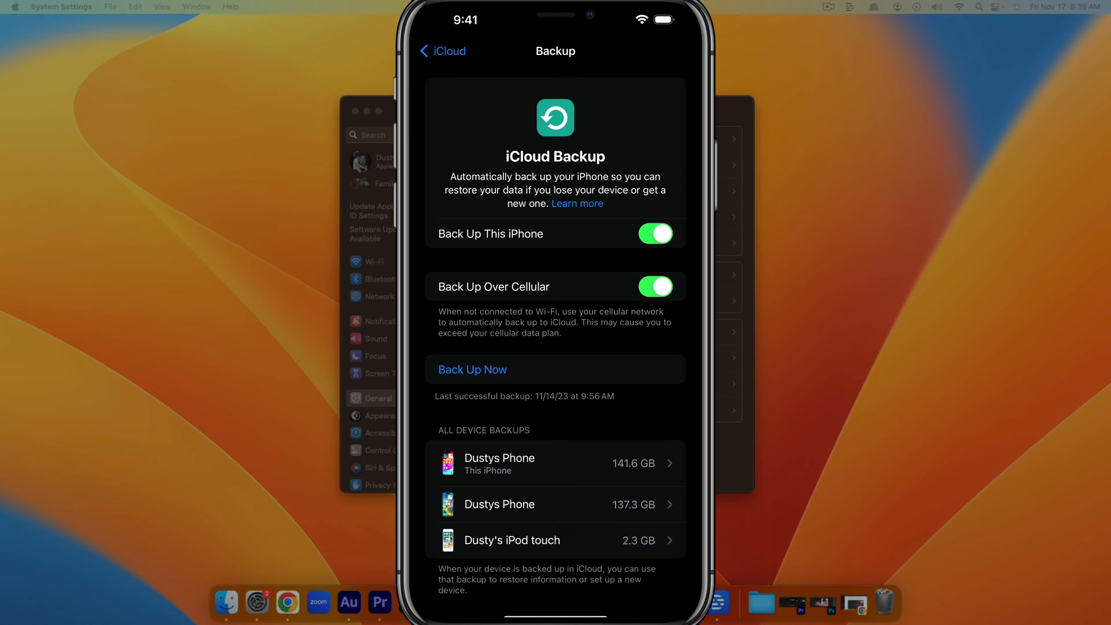
click(442, 50)
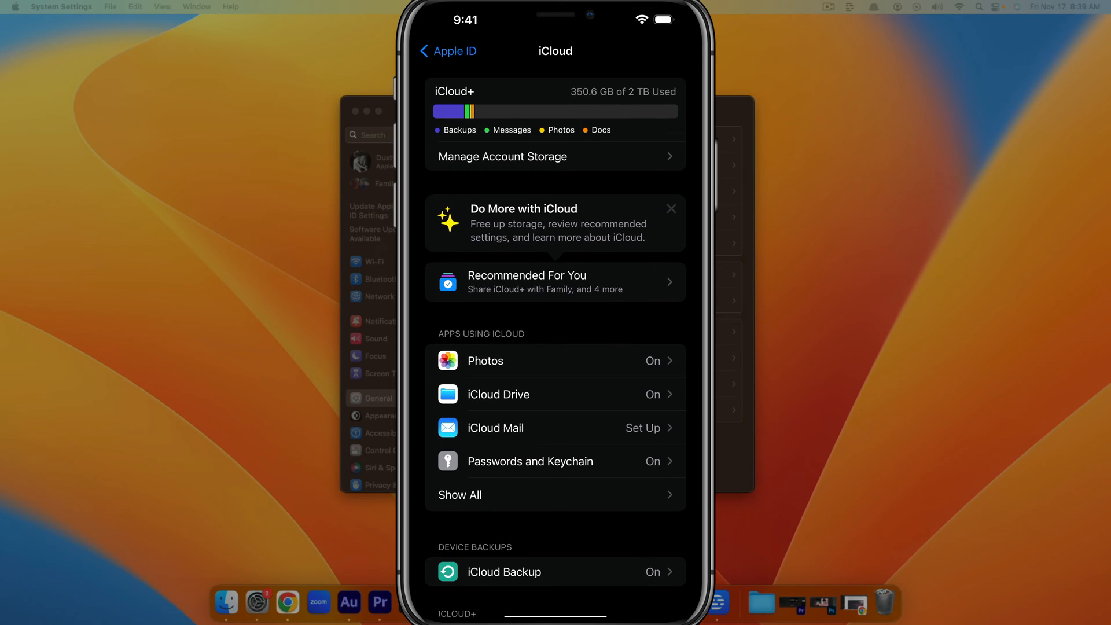
scroll(down, 3)
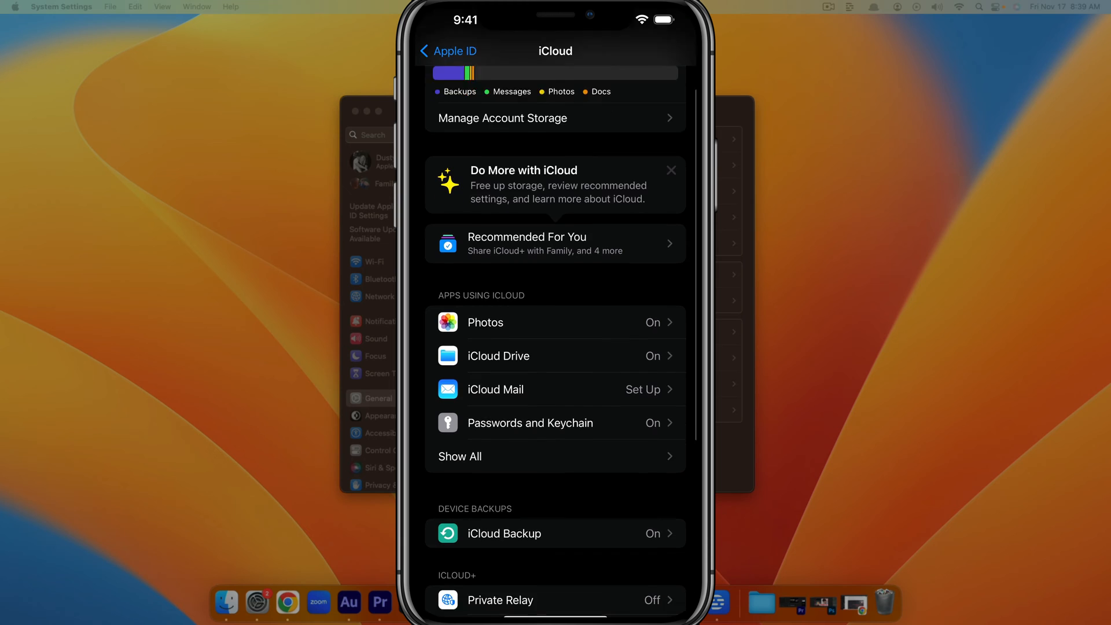
scroll(down, 3)
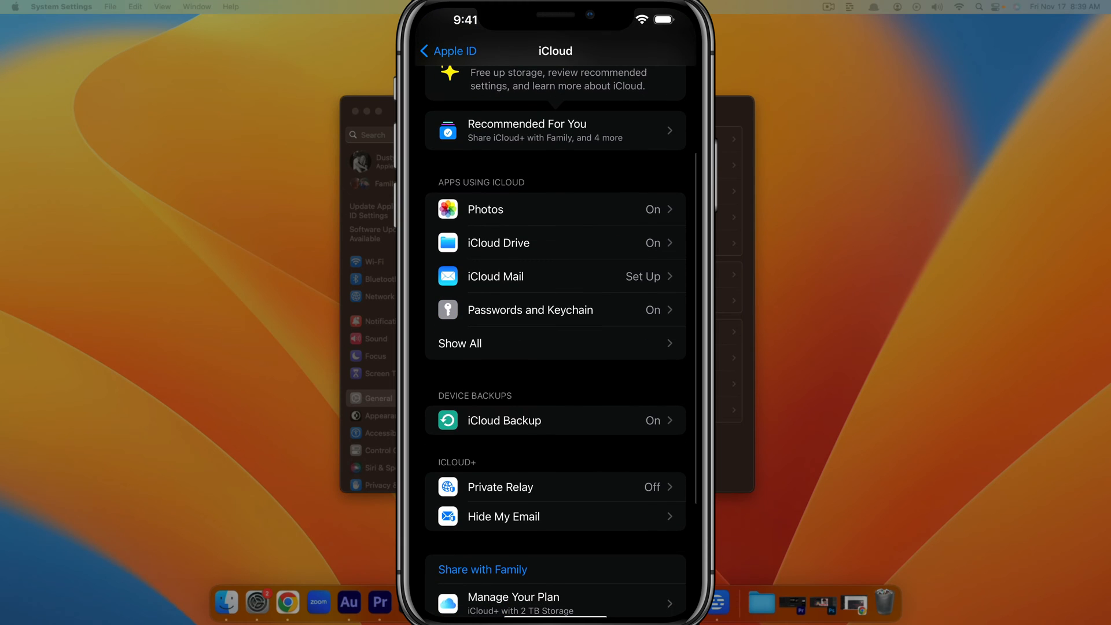
click(505, 420)
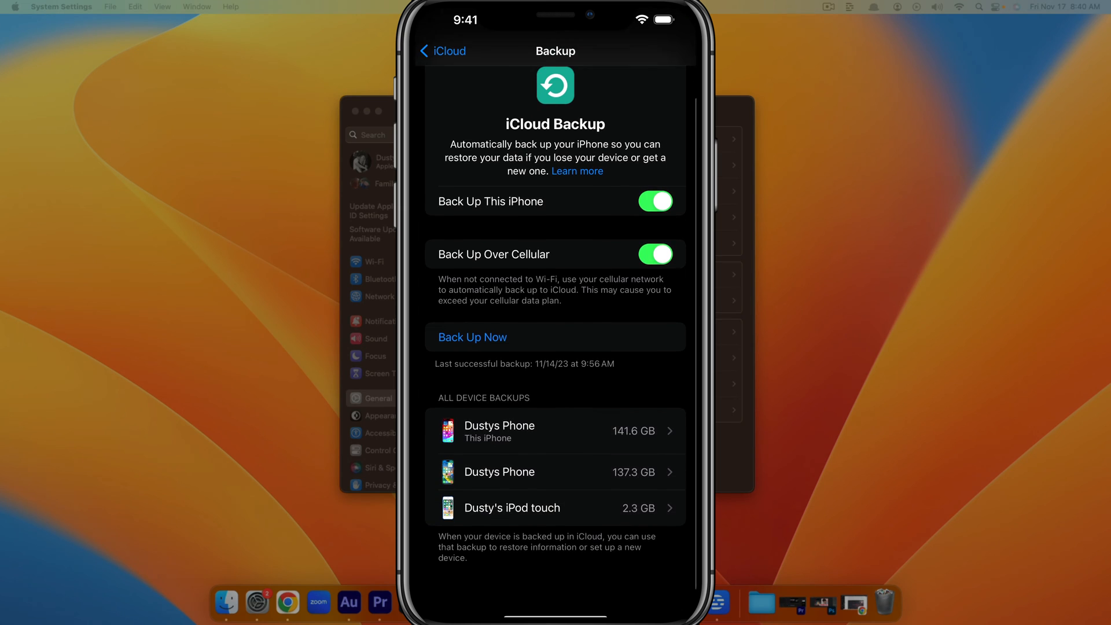
scroll(down, 3)
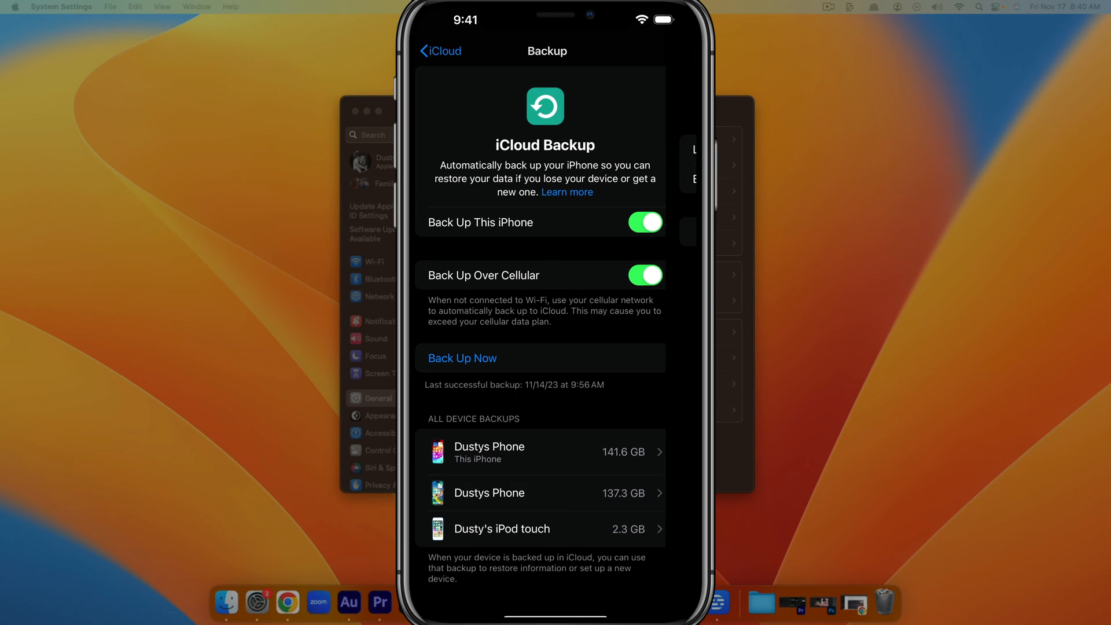
- Turn off and permanently delete the older 137 GB Dustys Phone backup (last made 9/22/23) from iCloud
click(541, 493)
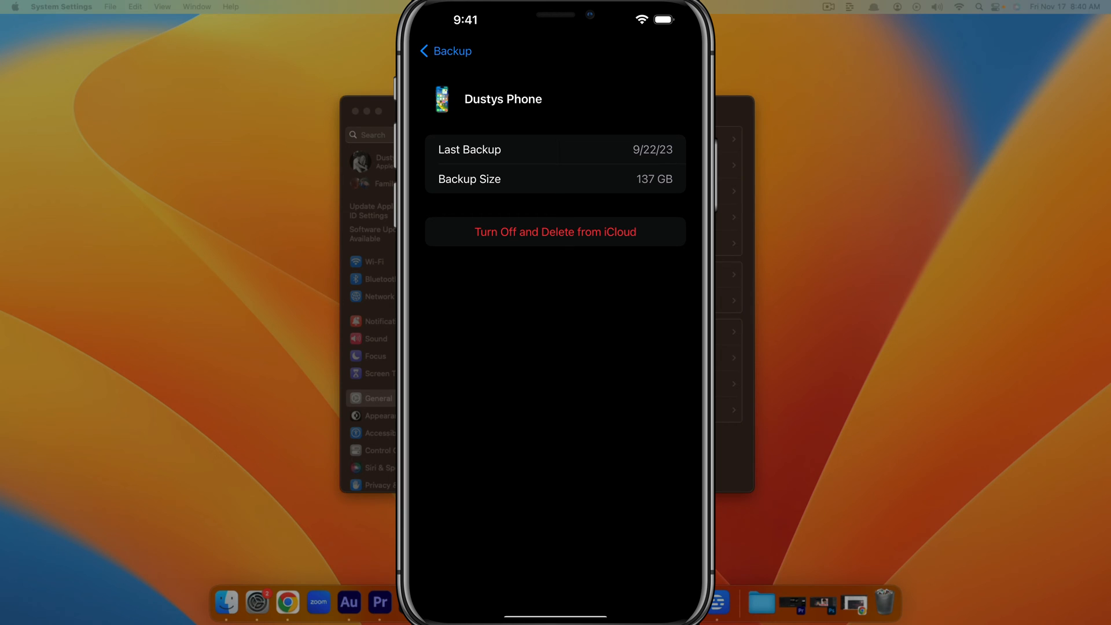
click(555, 231)
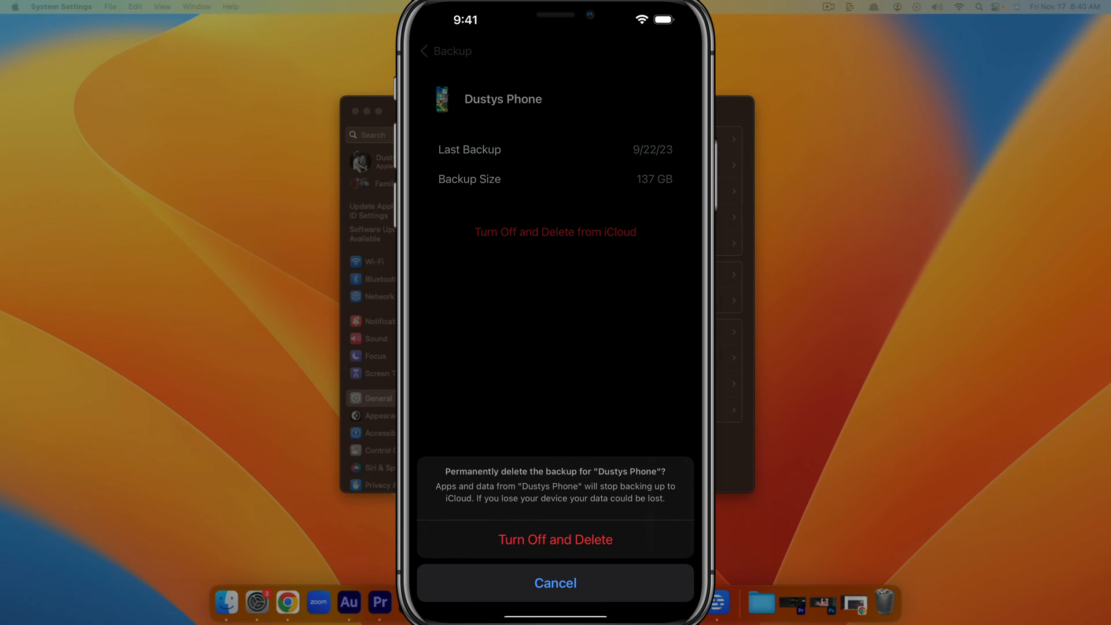
click(555, 539)
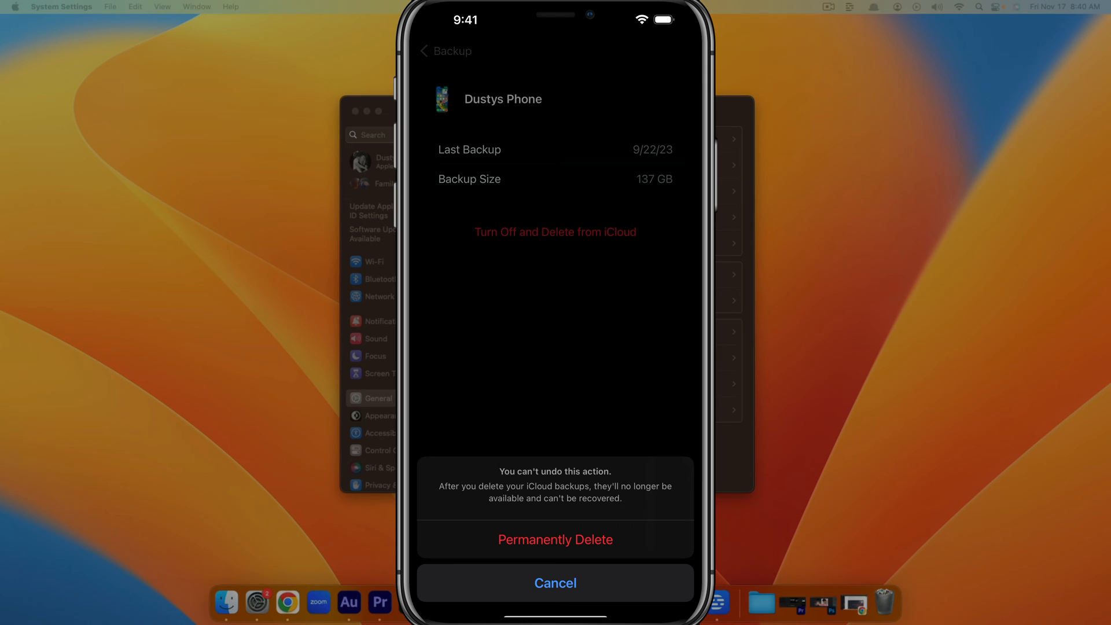
click(556, 539)
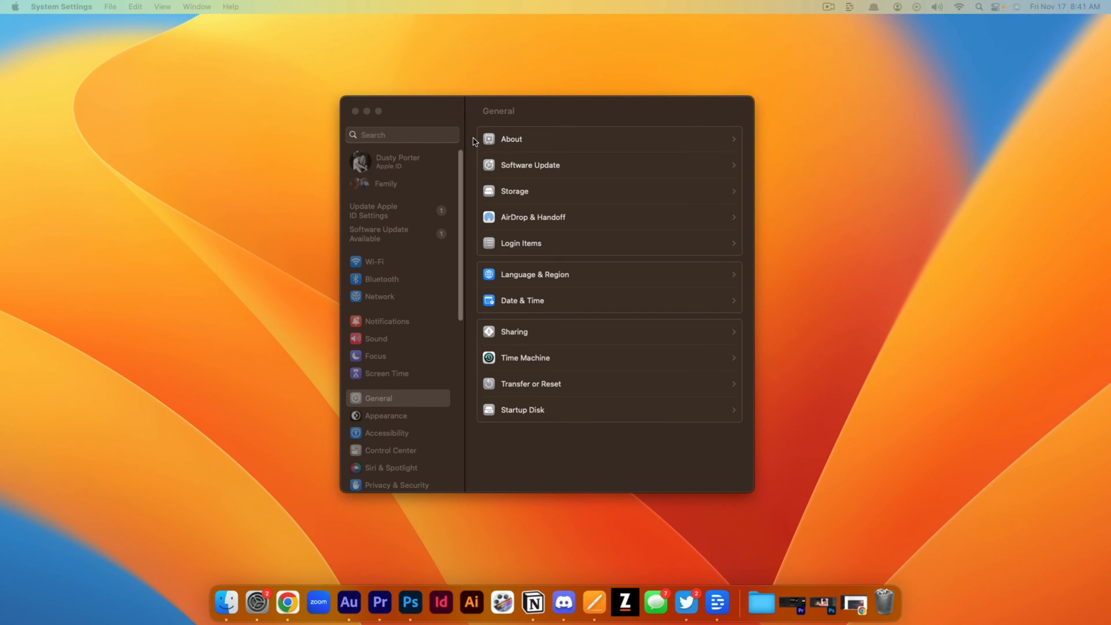
mouse_move(286, 602)
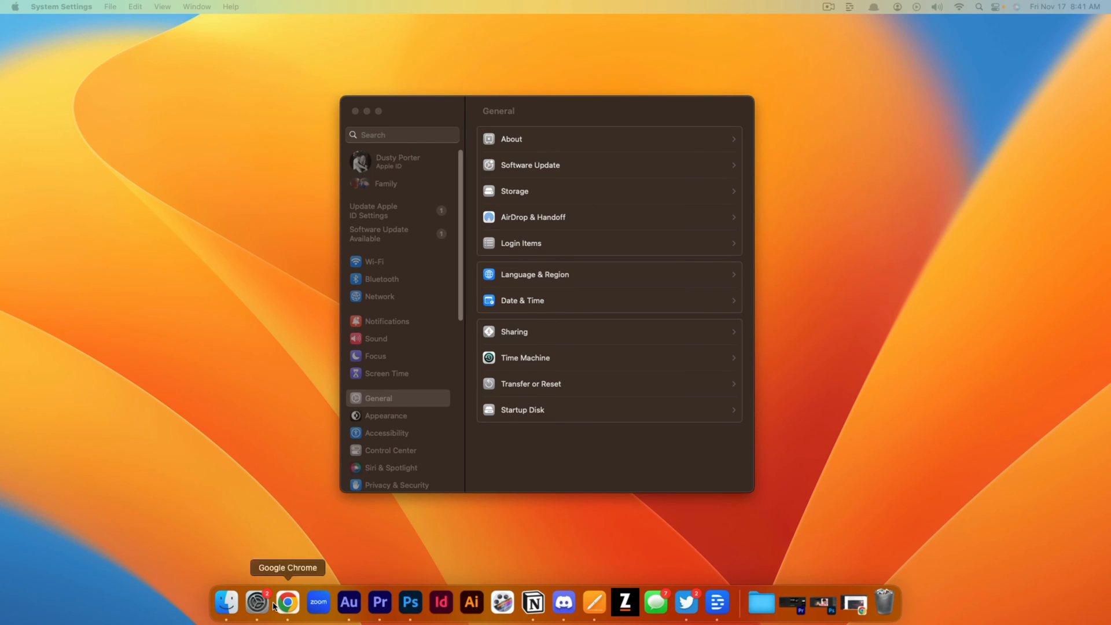
mouse_move(257, 602)
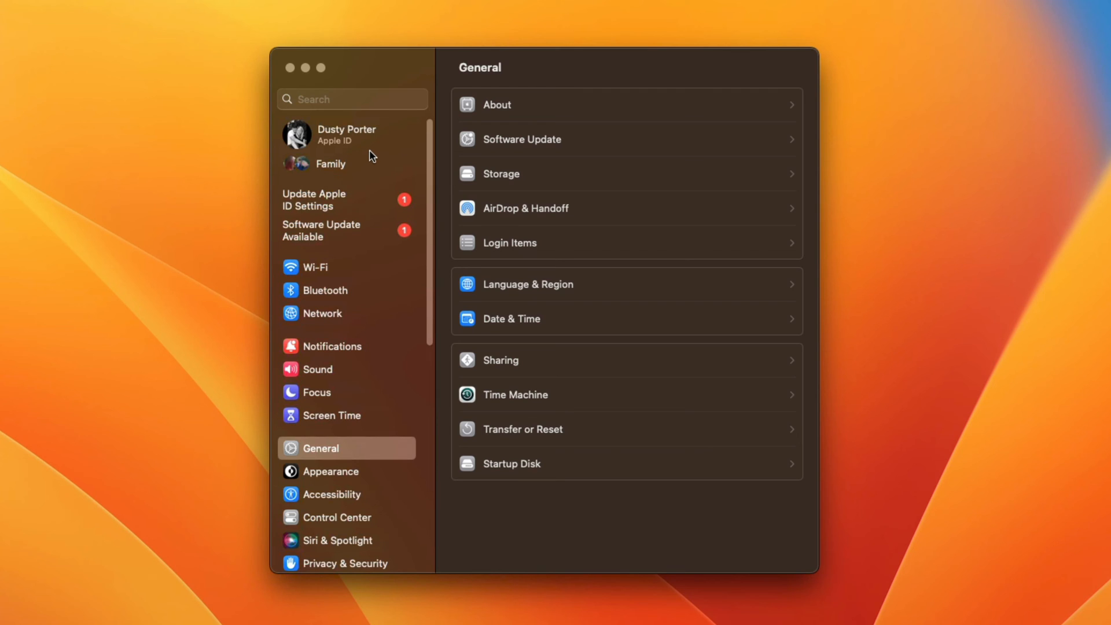
- Reach the Mac's iCloud Account Storage breakdown showing the 2 TB plan and 141.6 GB of backups
click(346, 134)
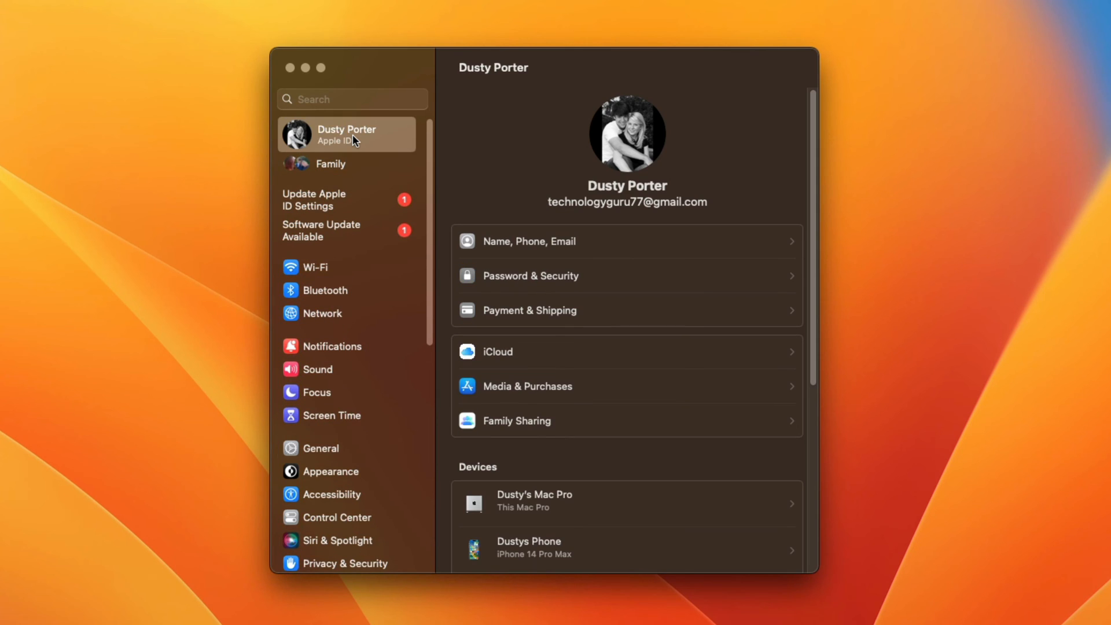
mouse_move(549, 361)
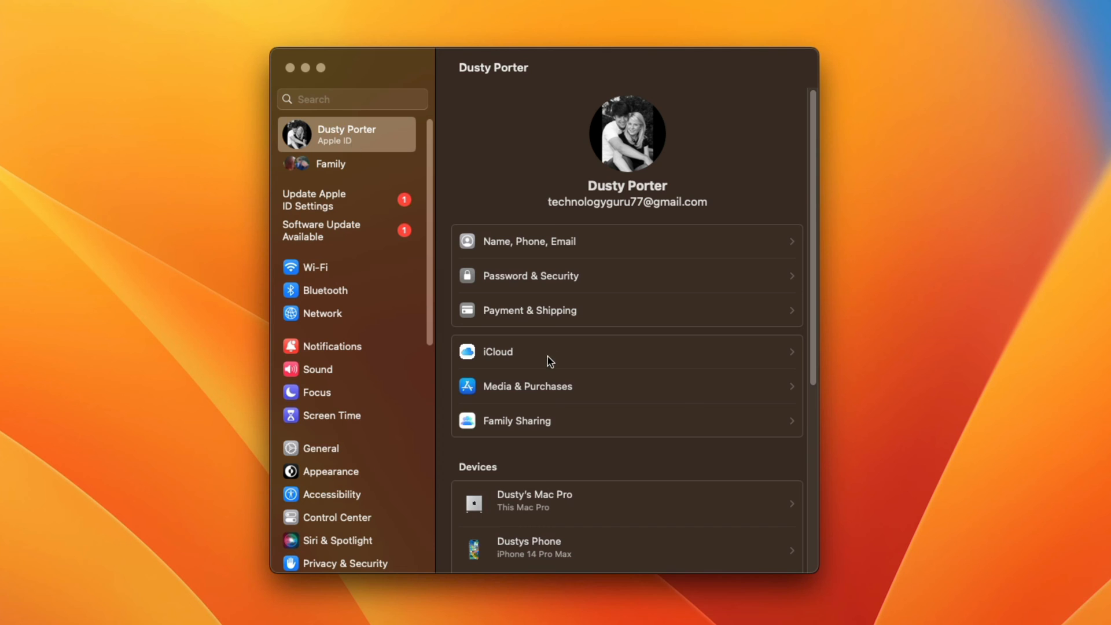
mouse_move(541, 360)
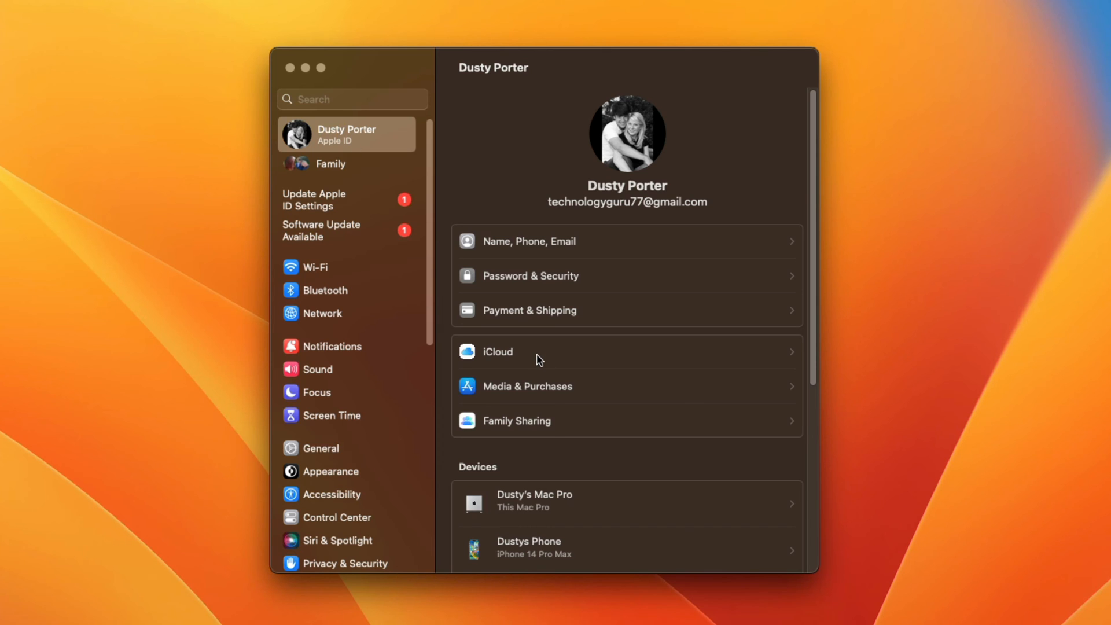
click(497, 352)
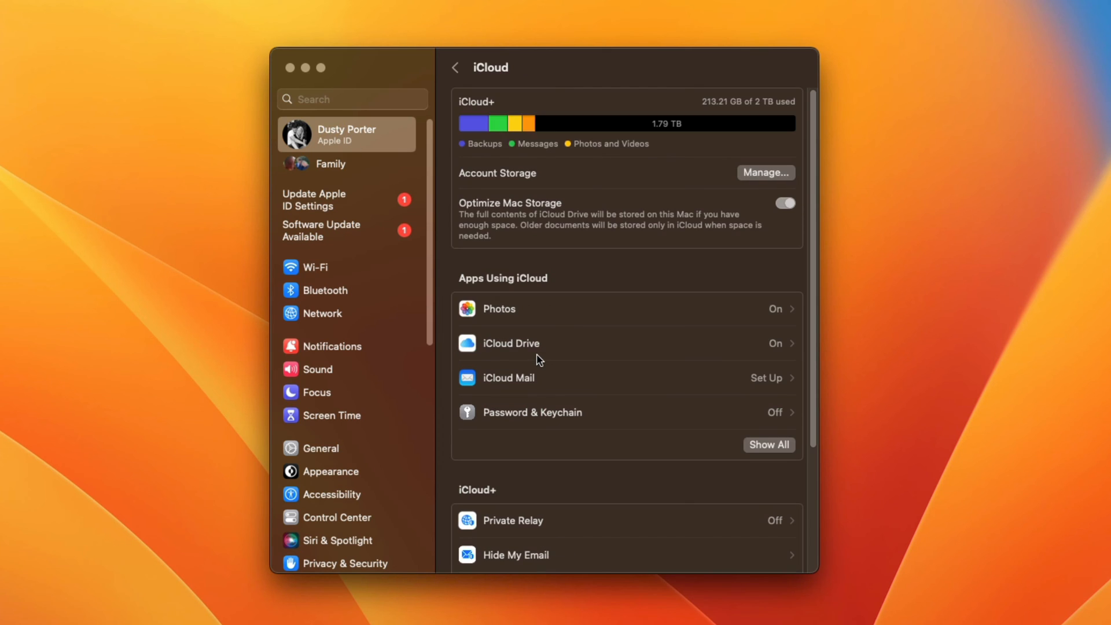
mouse_move(646, 266)
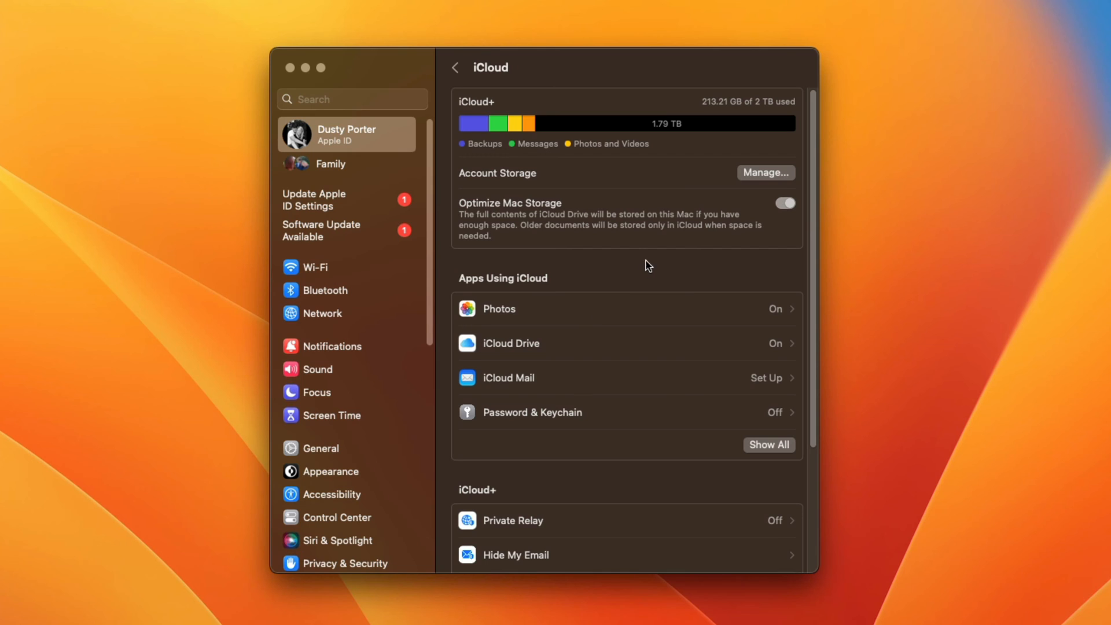
mouse_move(532, 163)
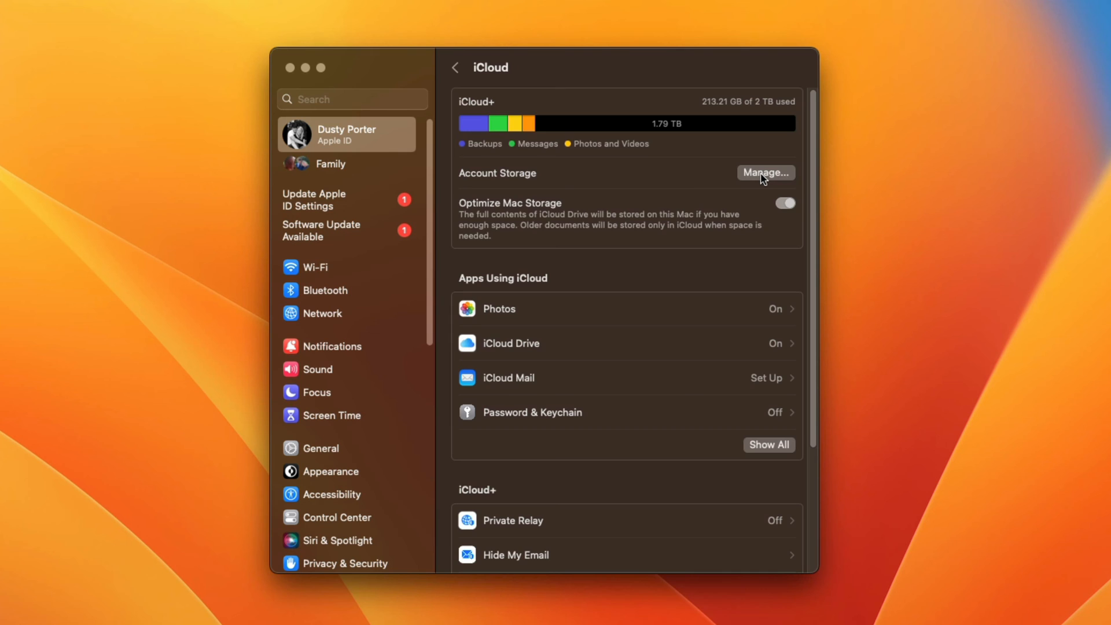
click(766, 172)
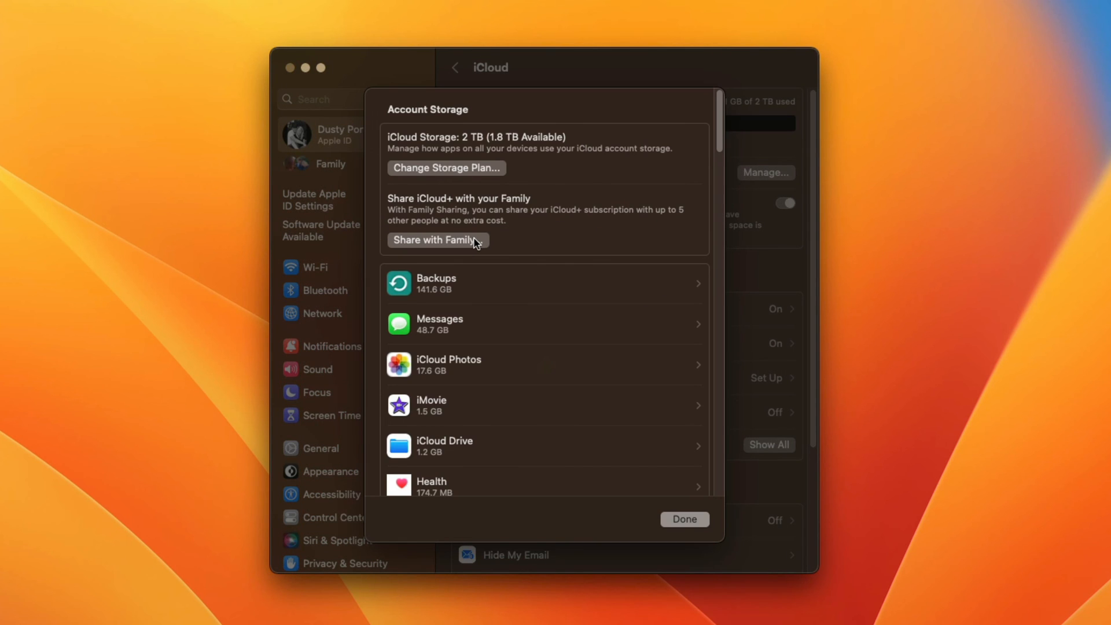
mouse_move(482, 311)
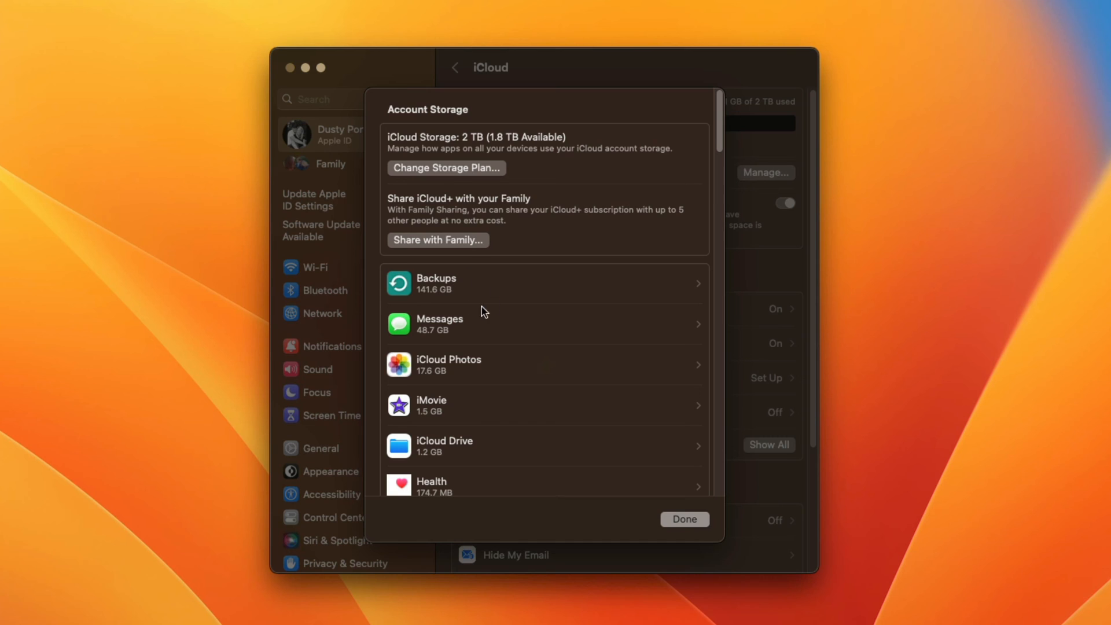
mouse_move(447, 301)
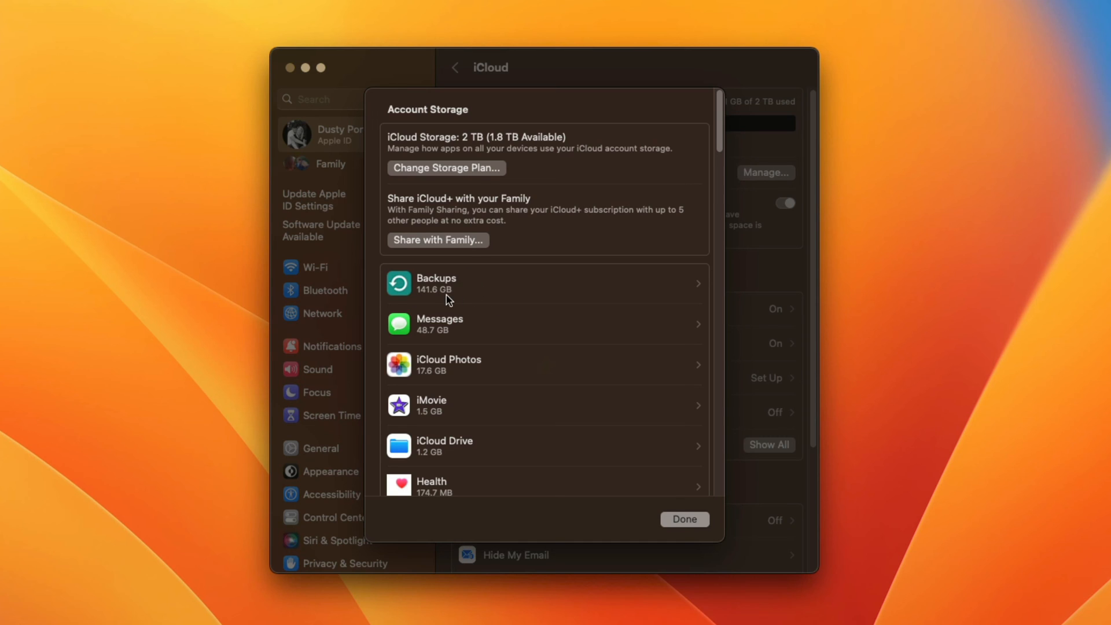
mouse_move(472, 290)
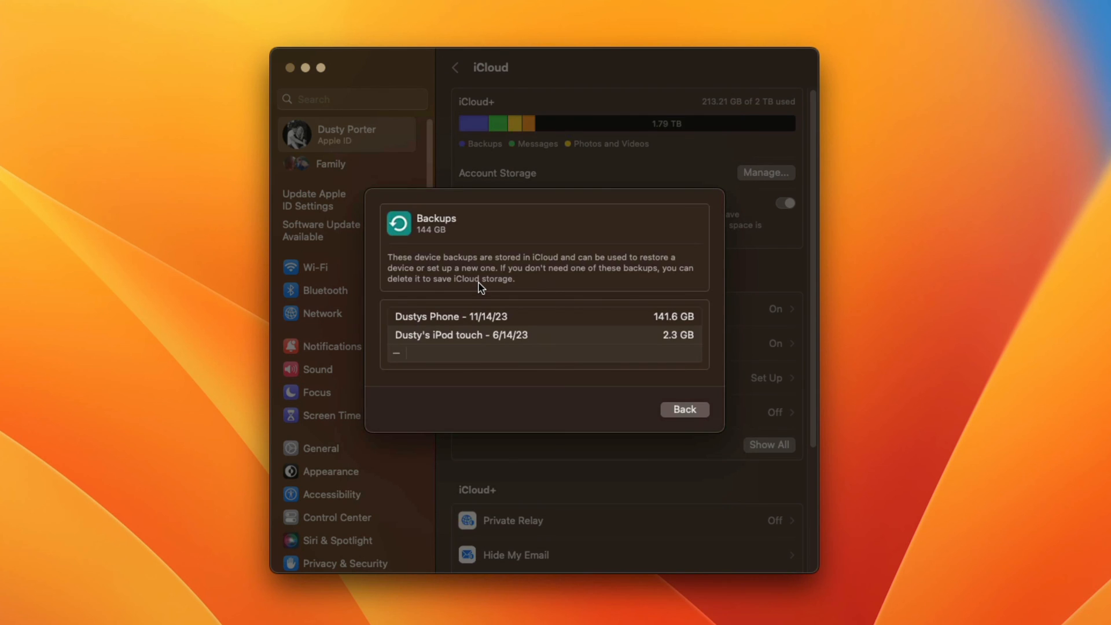
- Select the 2.3 GB iPod touch backup in the iCloud Backups list
click(461, 334)
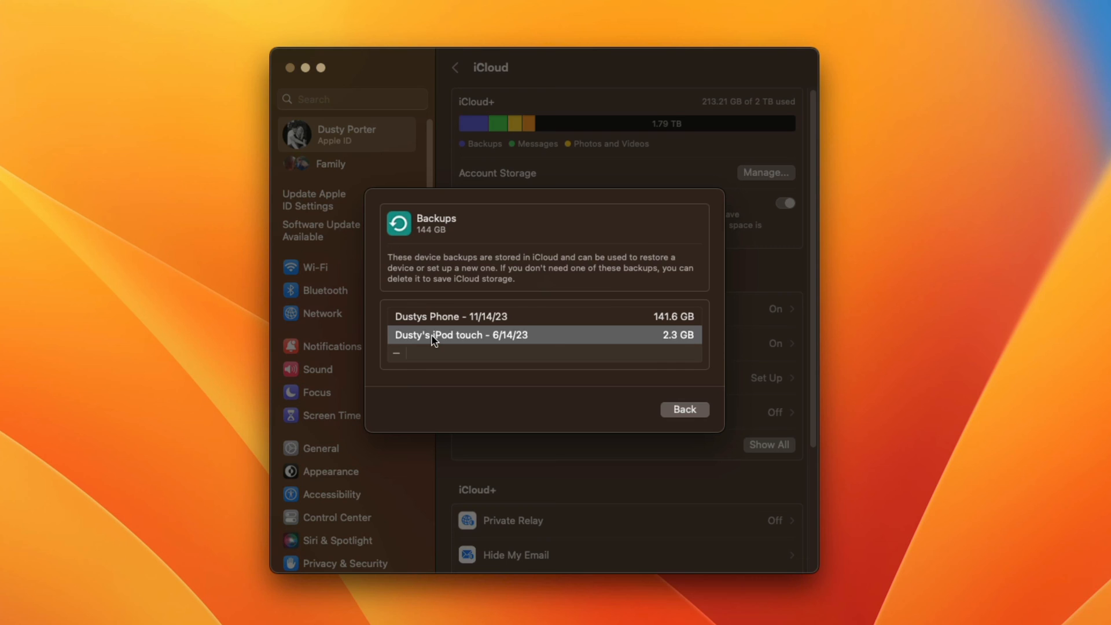
mouse_move(408, 384)
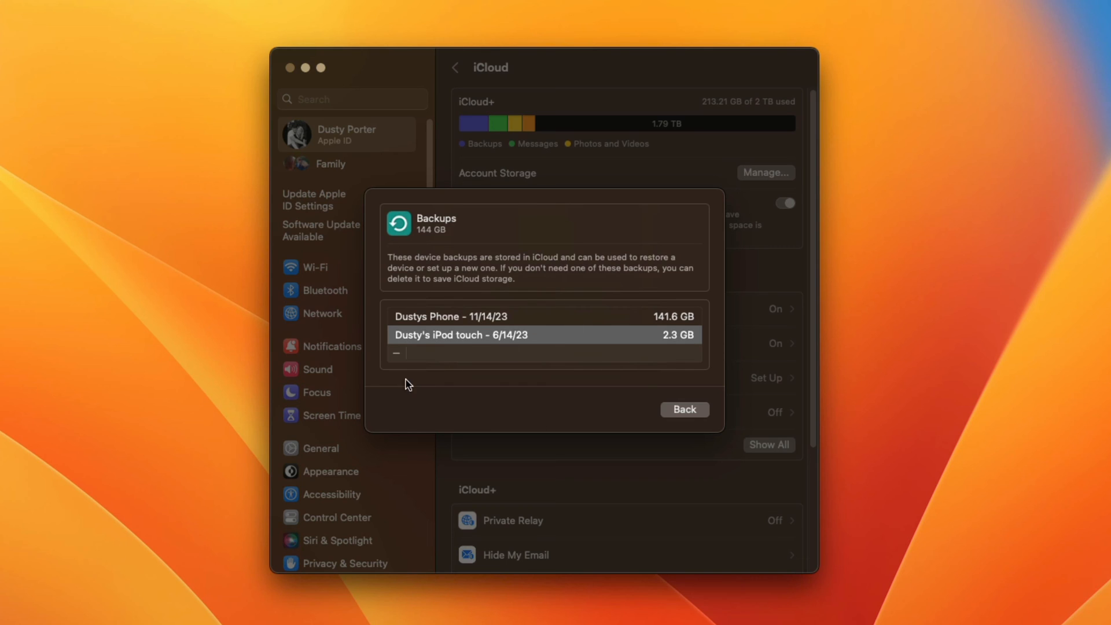
mouse_move(402, 360)
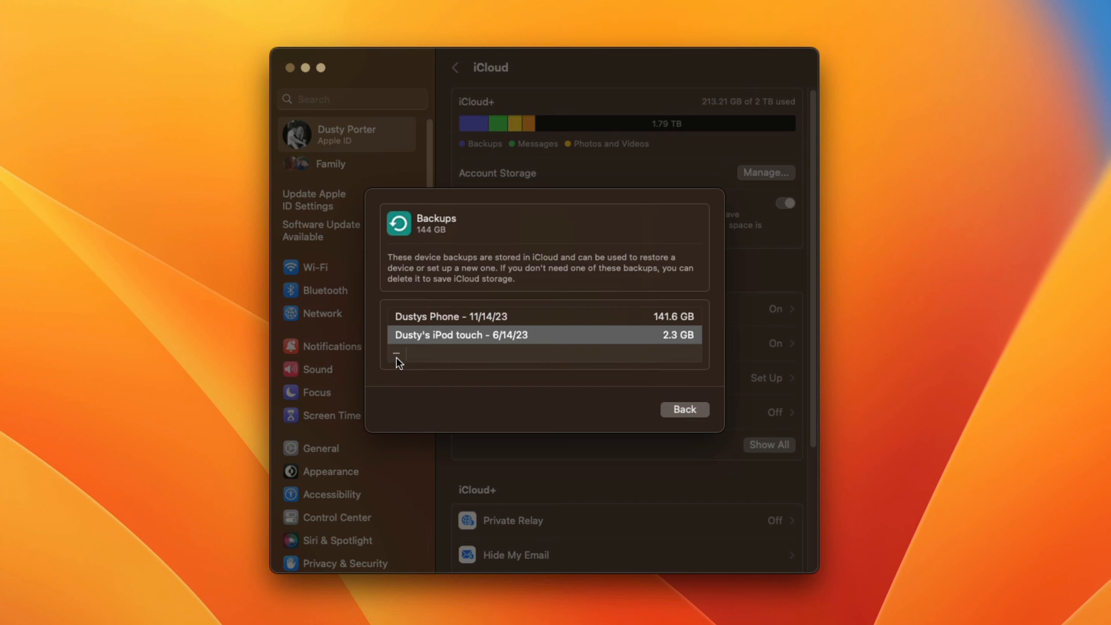
- Remove the 2.3 GB iPod touch backup and confirm its permanent deletion, leaving only the phone backup
click(398, 354)
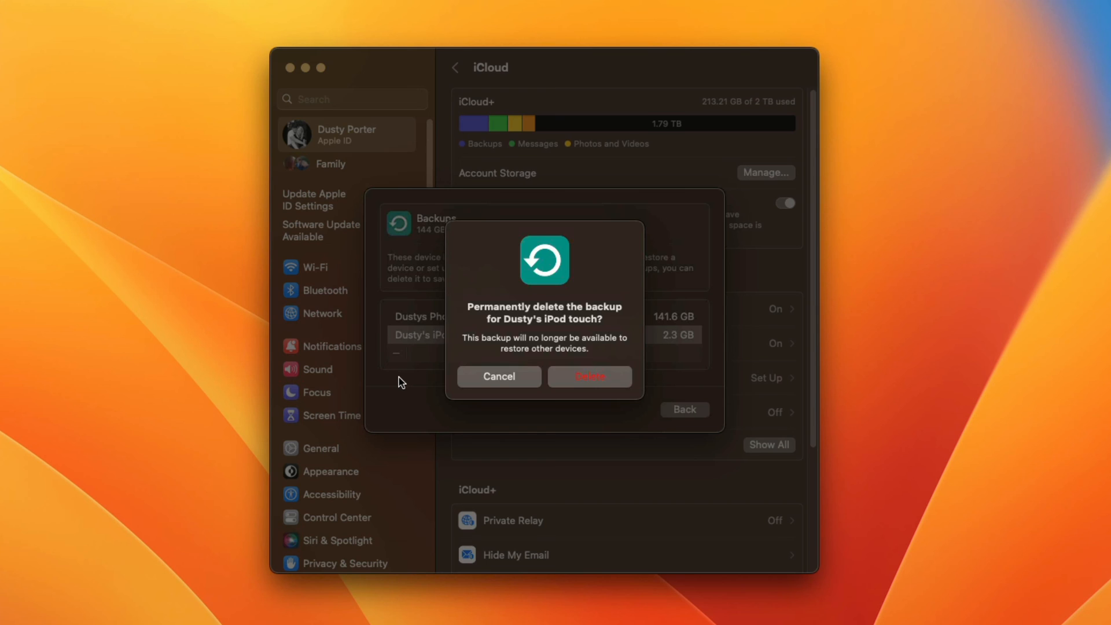
mouse_move(590, 383)
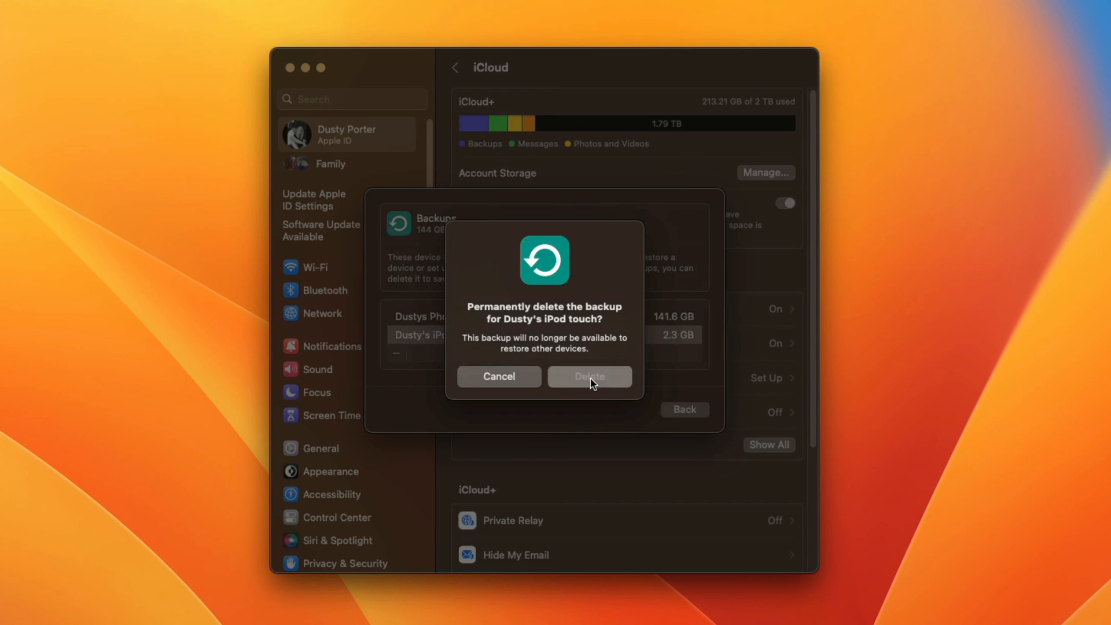
click(589, 376)
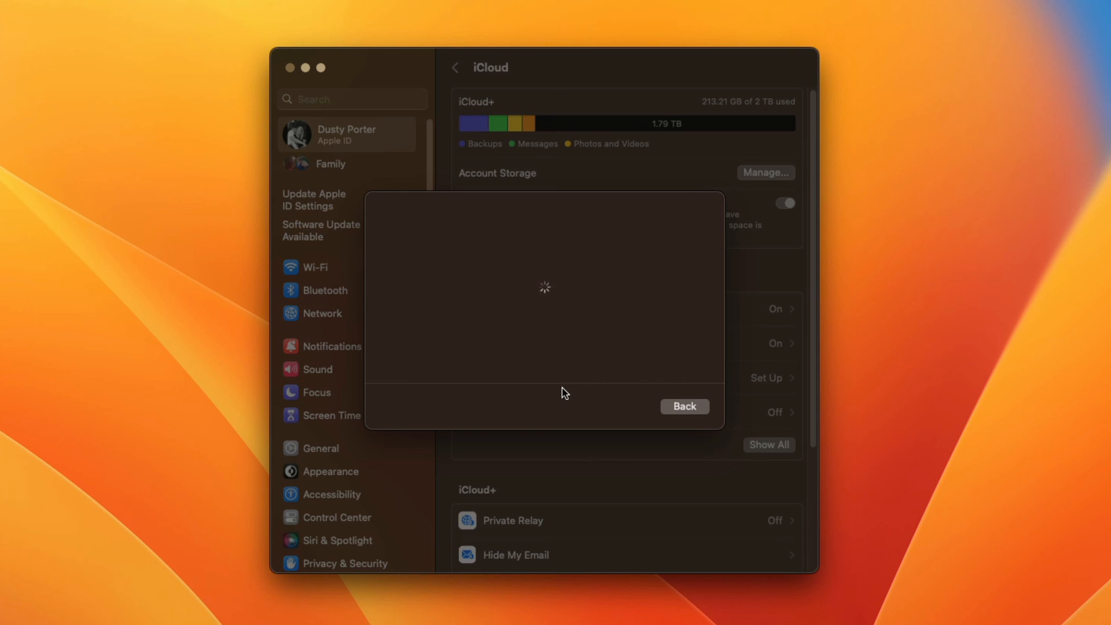
mouse_move(554, 408)
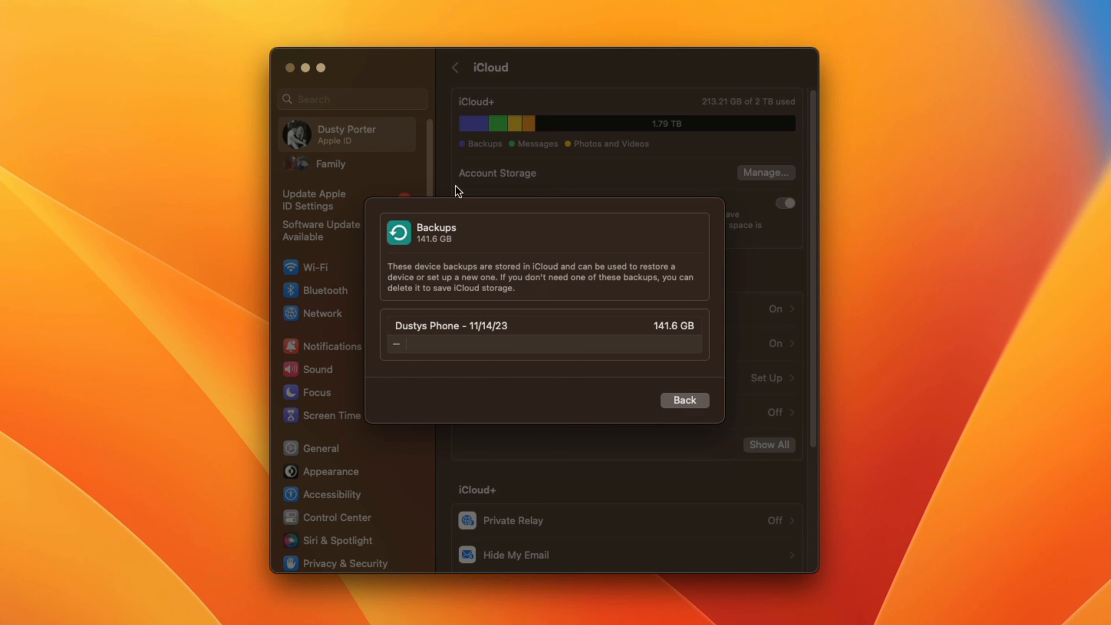
mouse_move(477, 378)
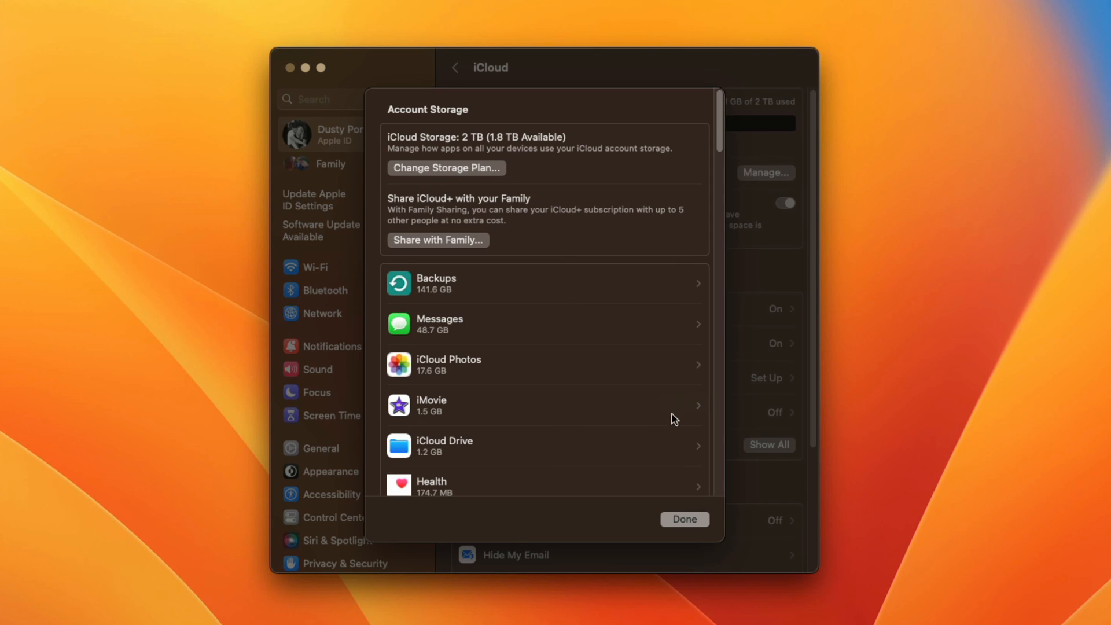
mouse_move(642, 365)
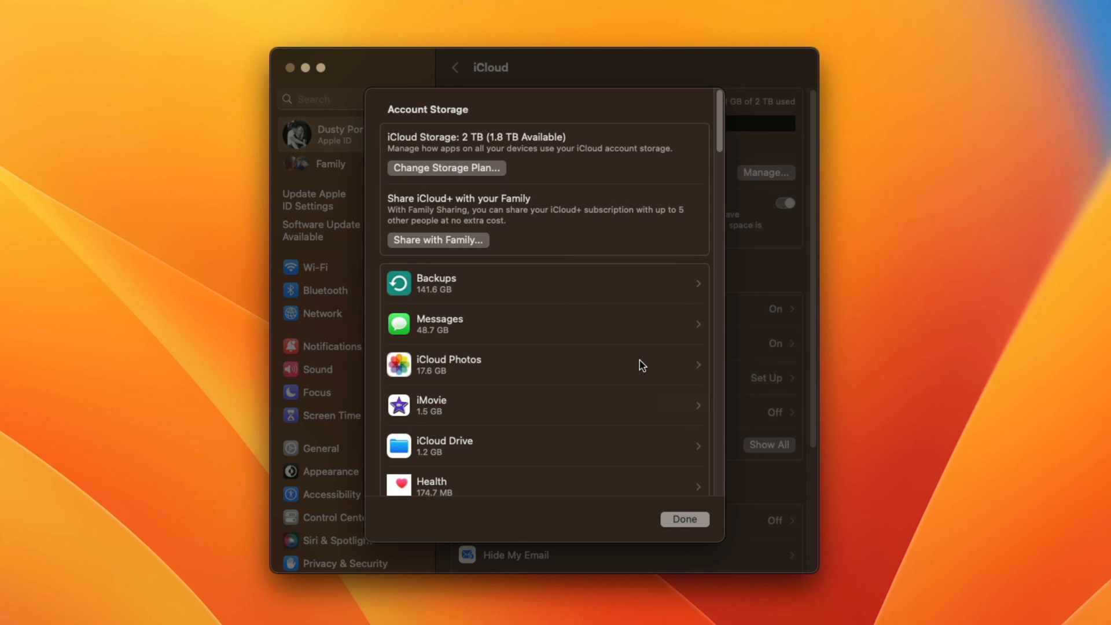